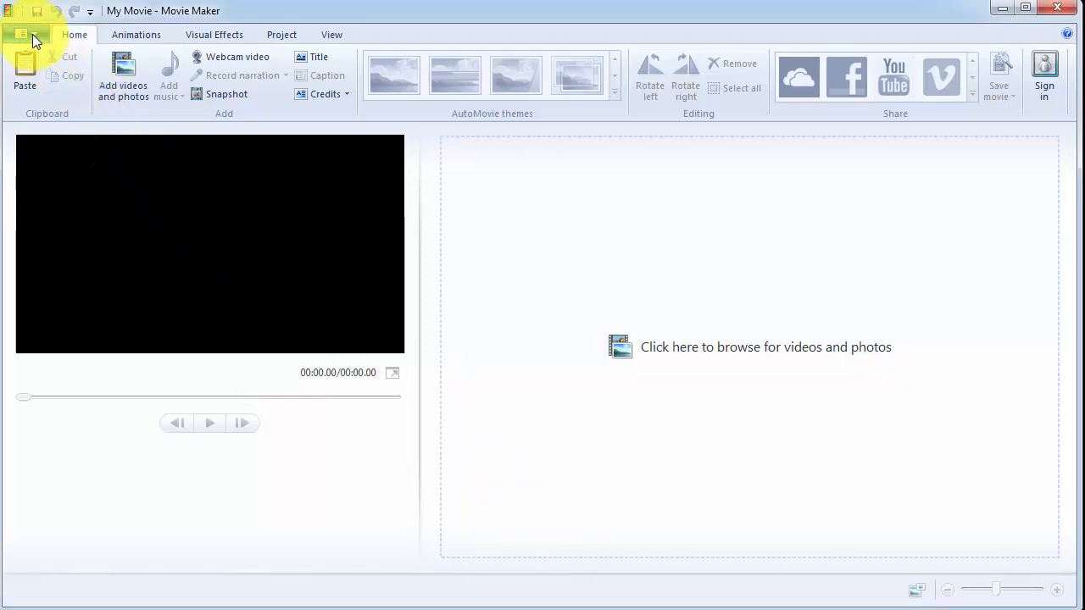
- Open Movie Maker's Options window from the File menu
left_click(27, 38)
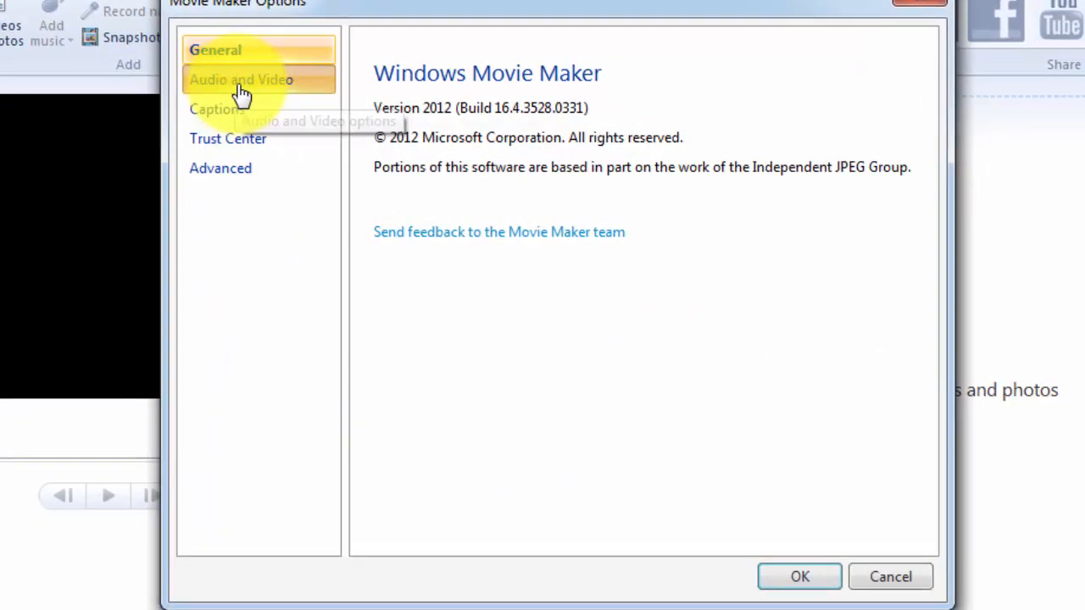
- Choose IPEVO Point 2 View as the webcam under Audio and Video, then confirm with OK
left_click(241, 79)
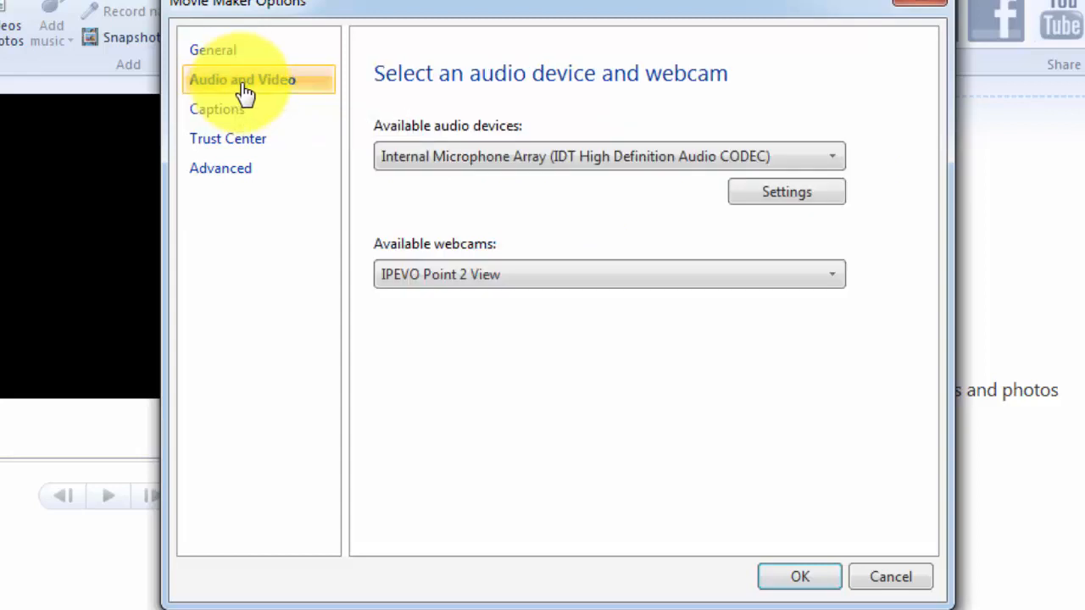
mouse_move(429, 259)
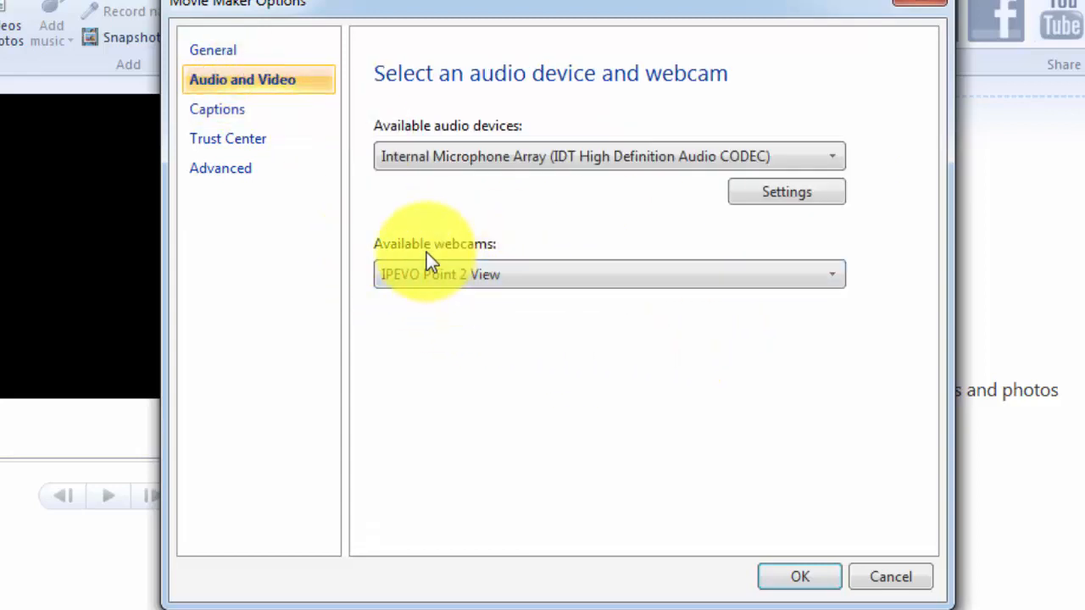
mouse_move(606, 292)
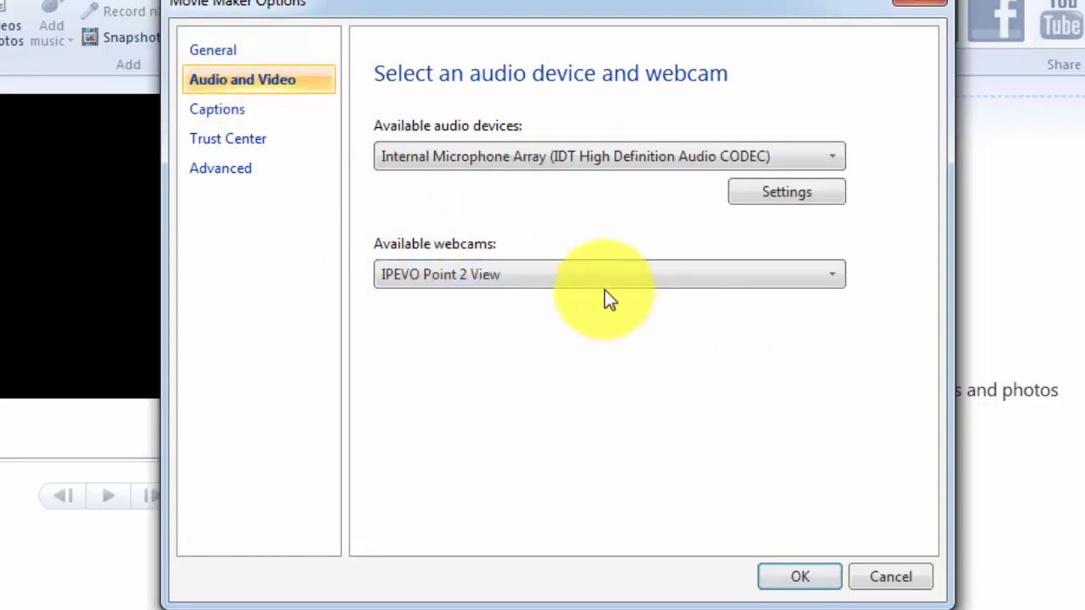
left_click(830, 273)
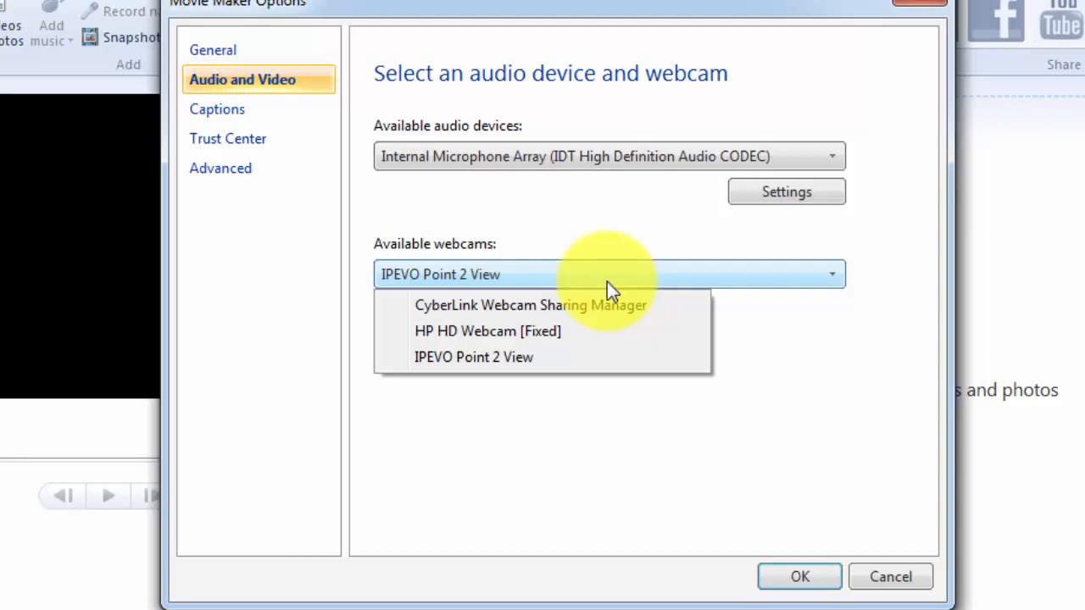
mouse_move(473, 356)
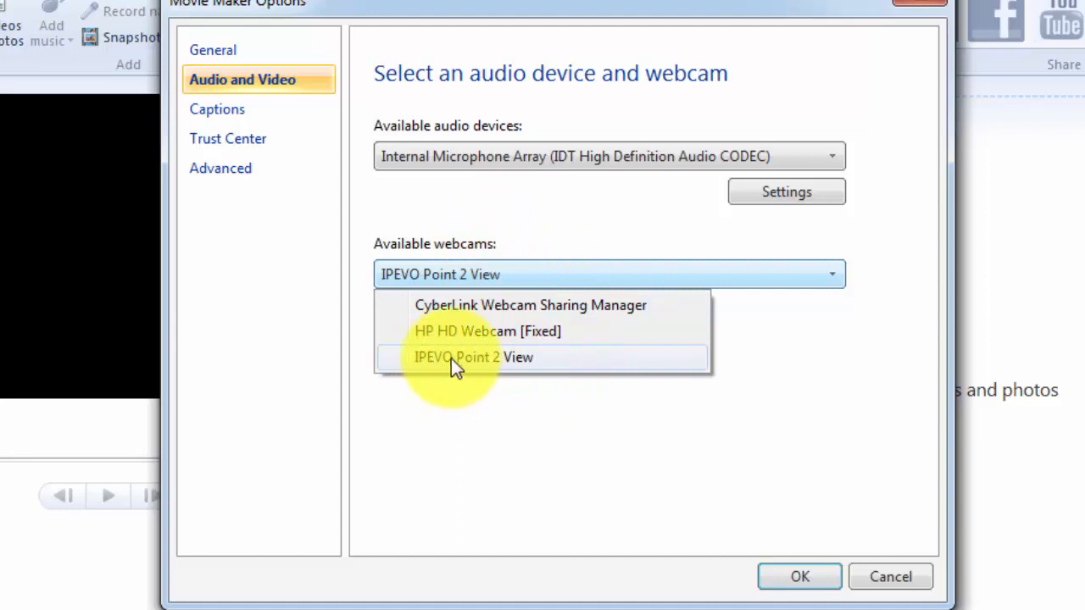
left_click(474, 357)
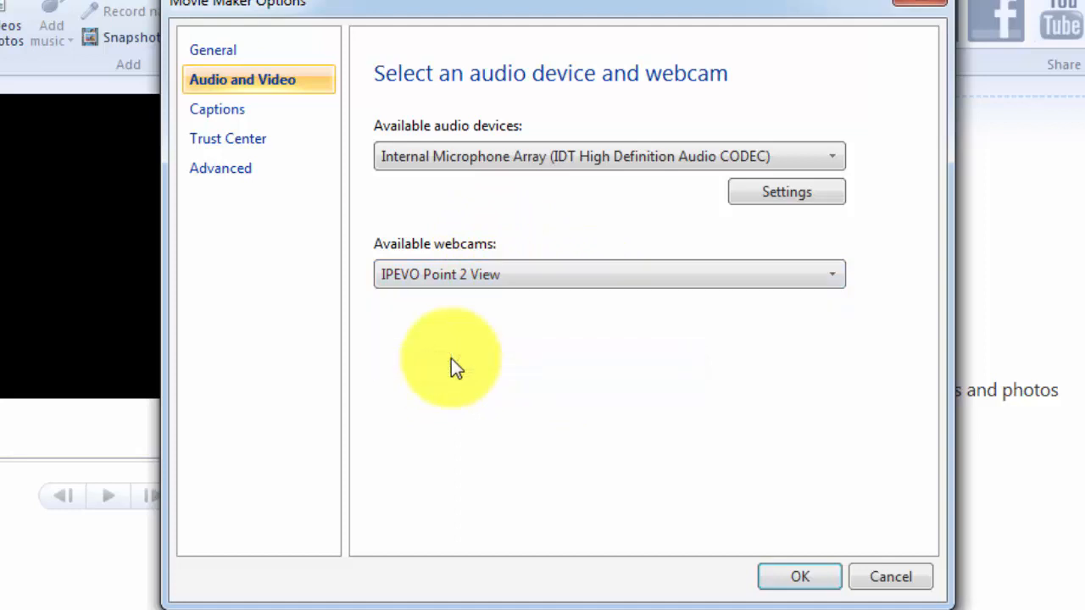
mouse_move(799, 576)
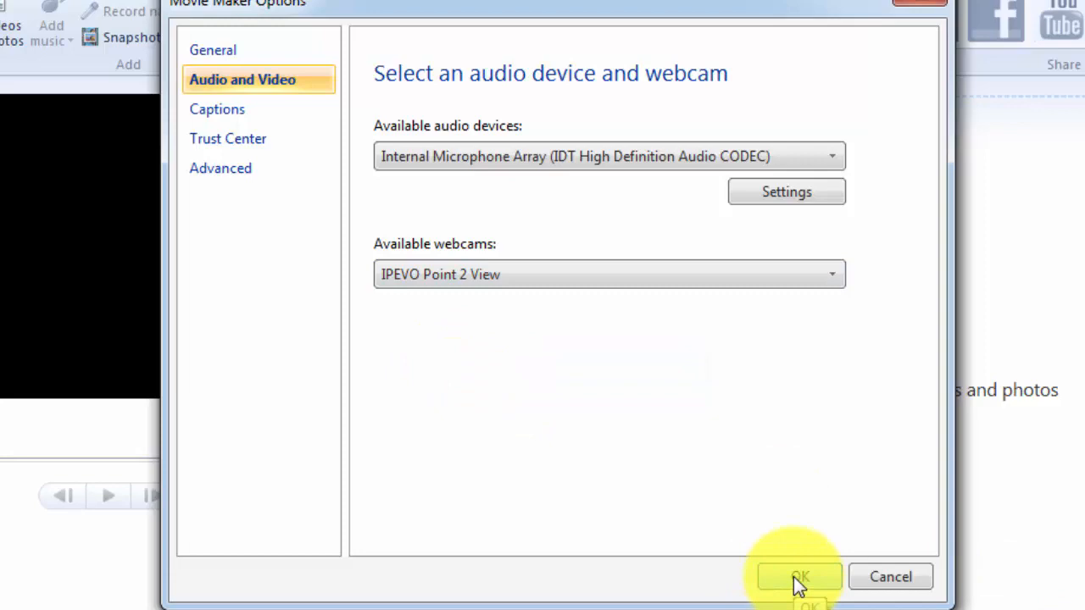
left_click(796, 576)
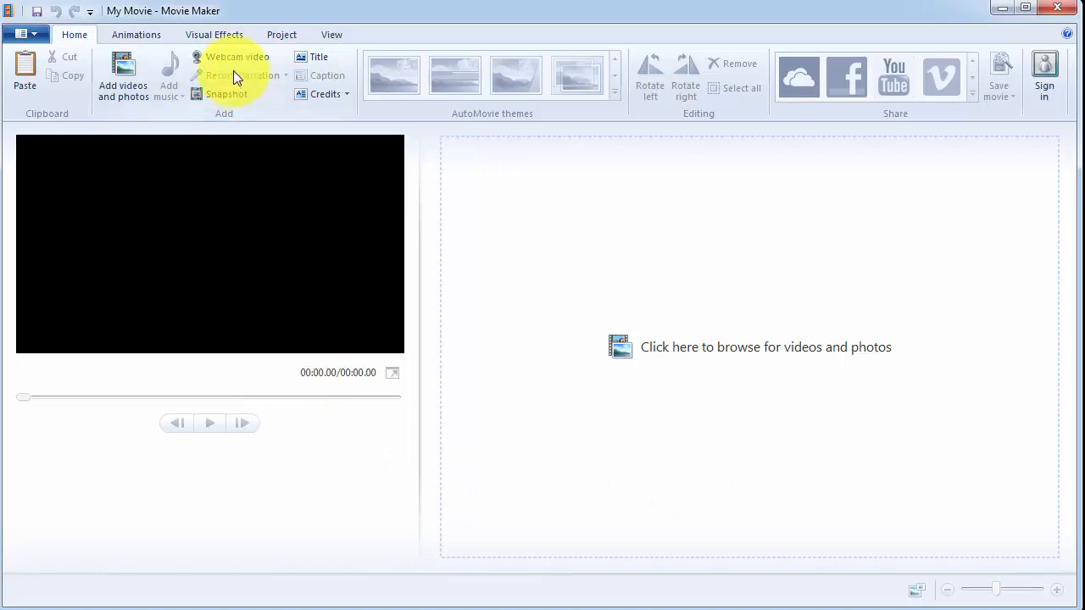
- Start Webcam video mode to show the live document-camera preview of the booklet
left_click(237, 57)
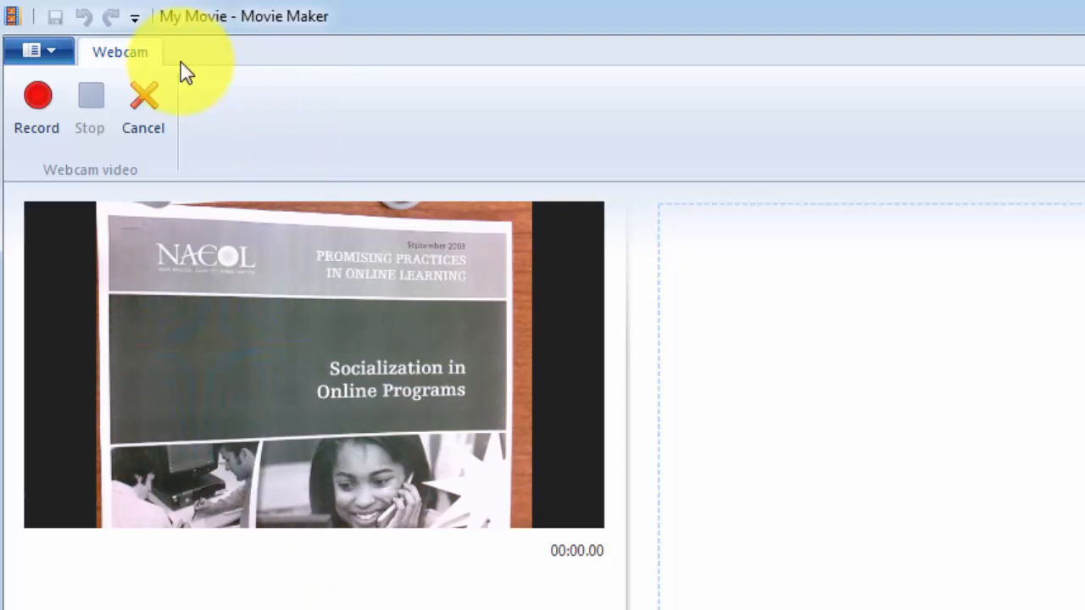
mouse_move(36, 102)
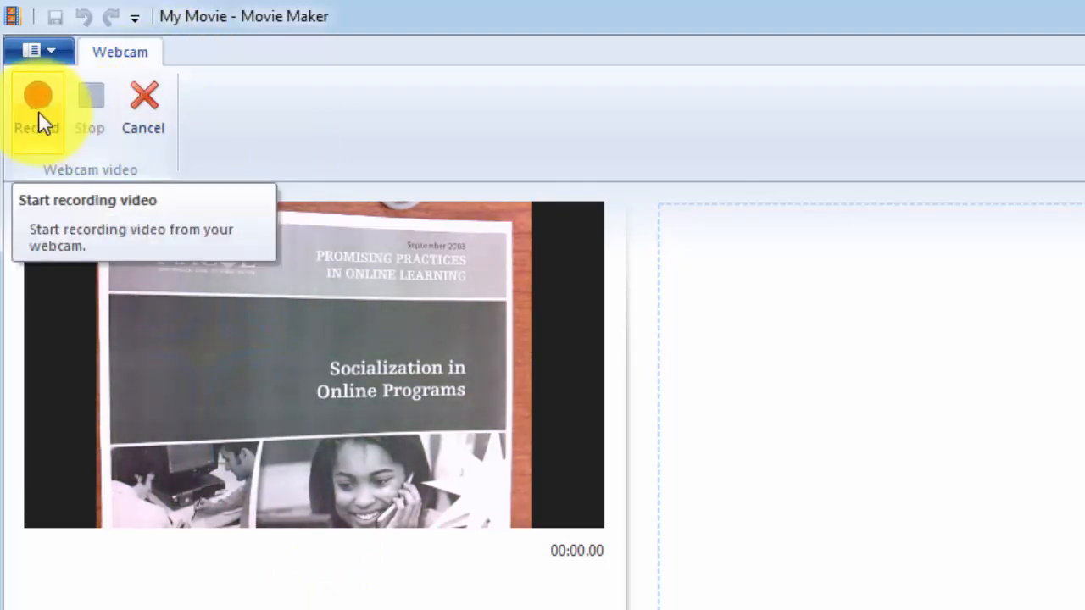
left_click(37, 102)
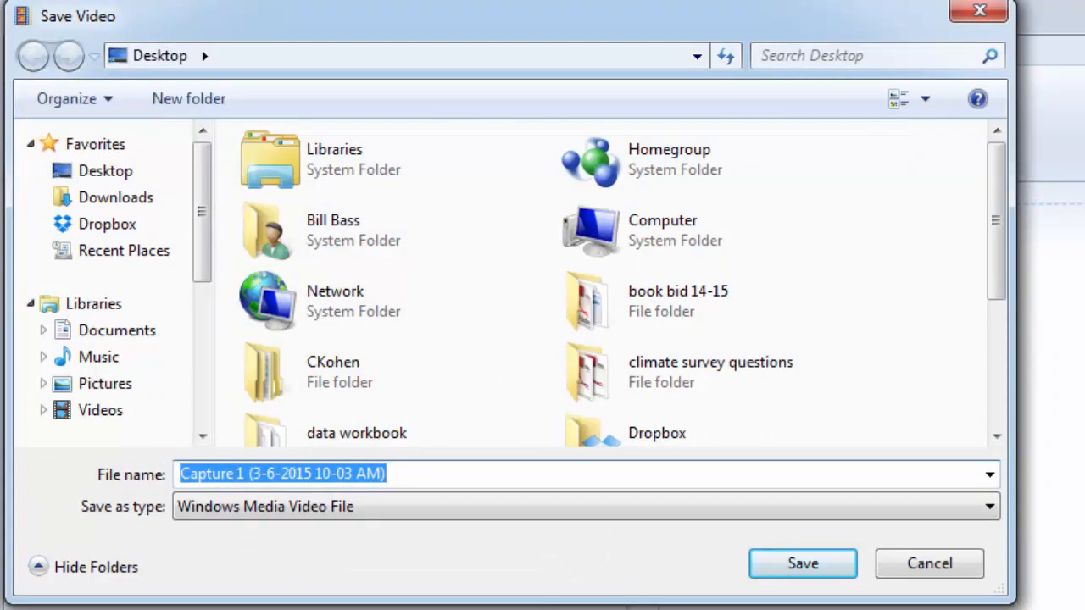
- Save the webcam recording to the desktop as 'test video'
type("tes")
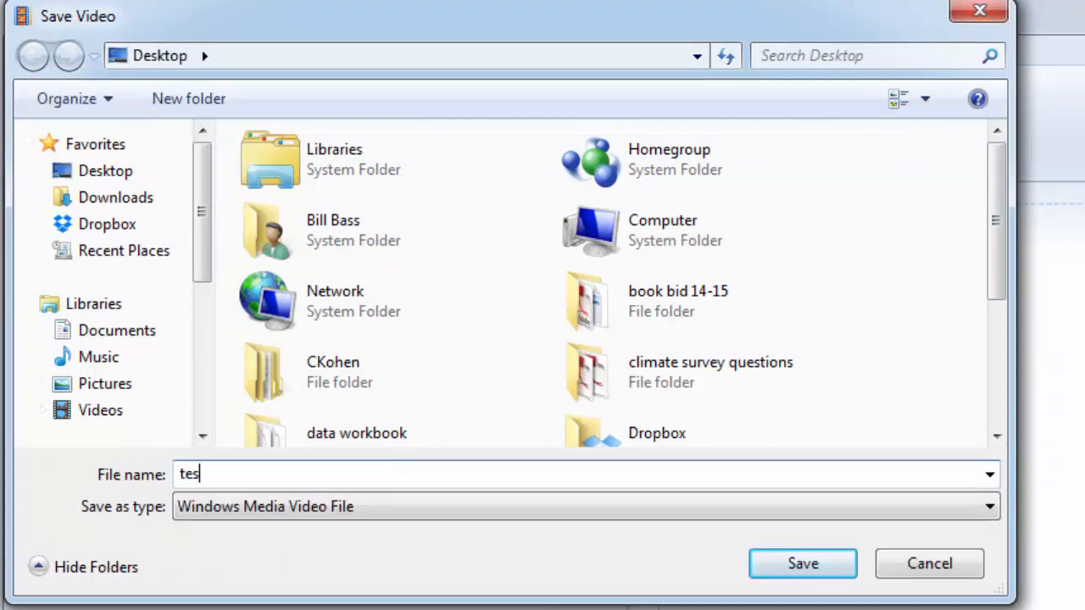
type("t video")
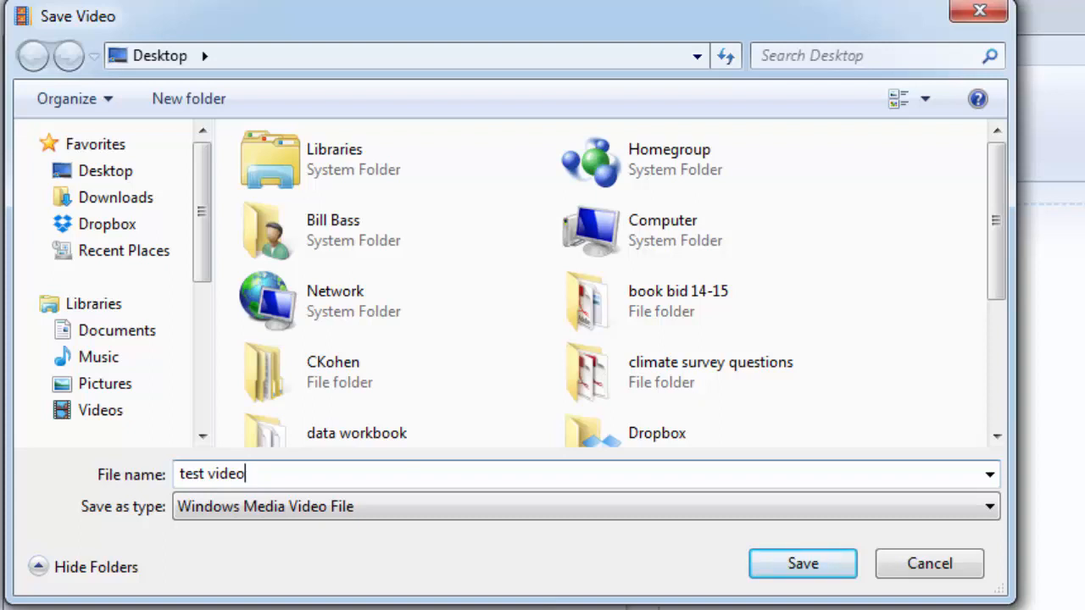
mouse_move(803, 564)
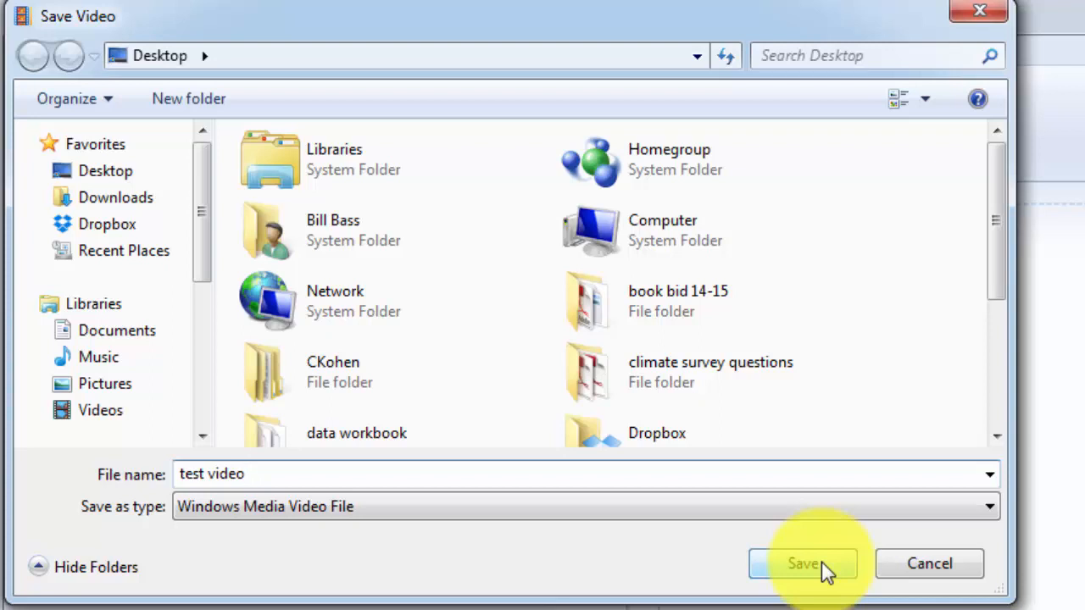
left_click(803, 563)
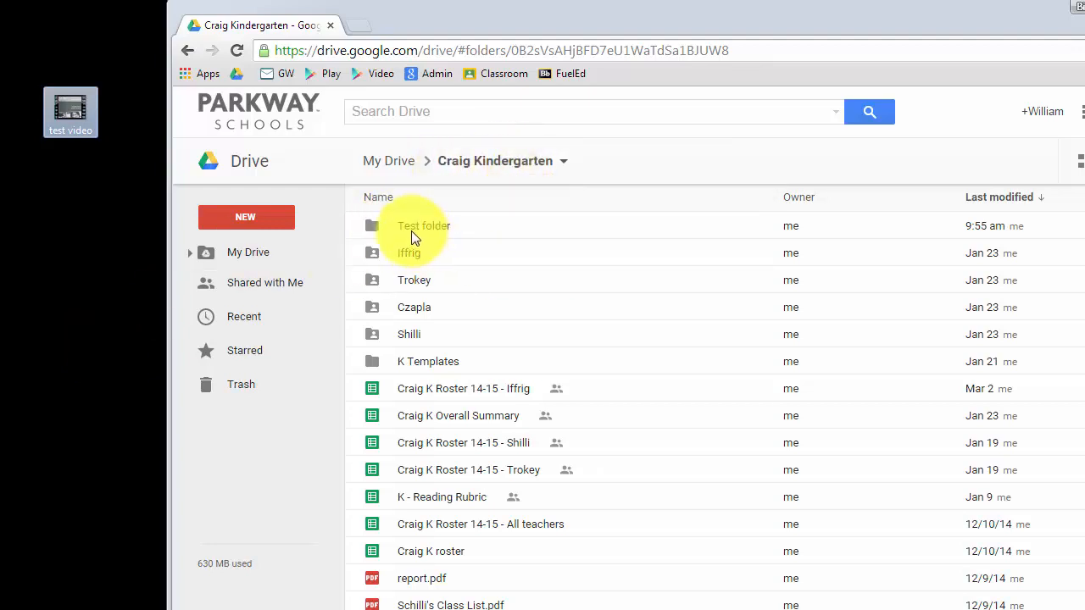
- Open Test folder, then its Student 1 subfolder in Google Drive
left_click(424, 225)
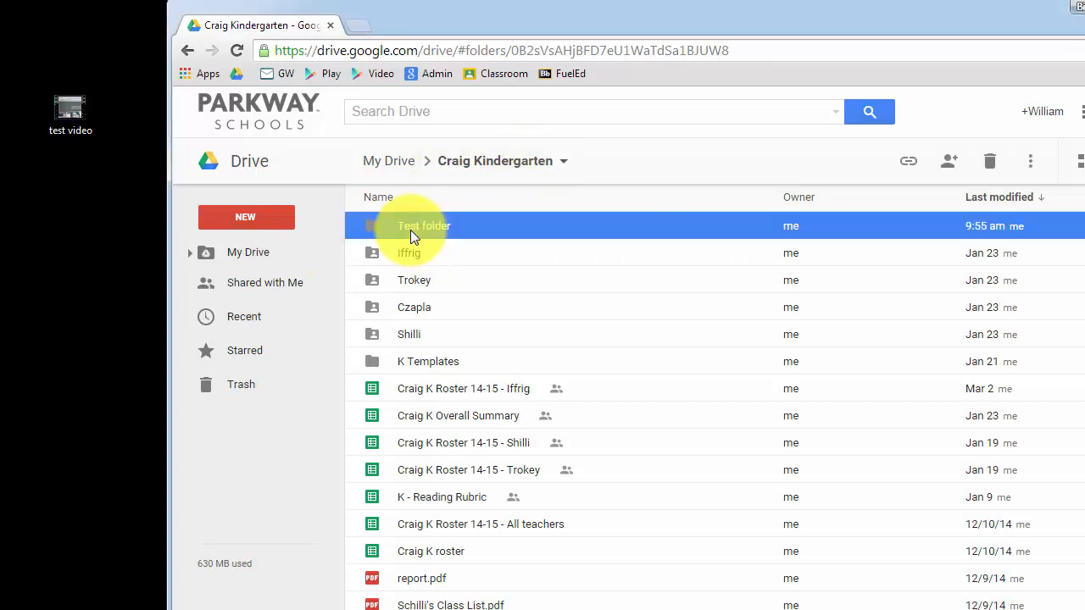
double_click(423, 226)
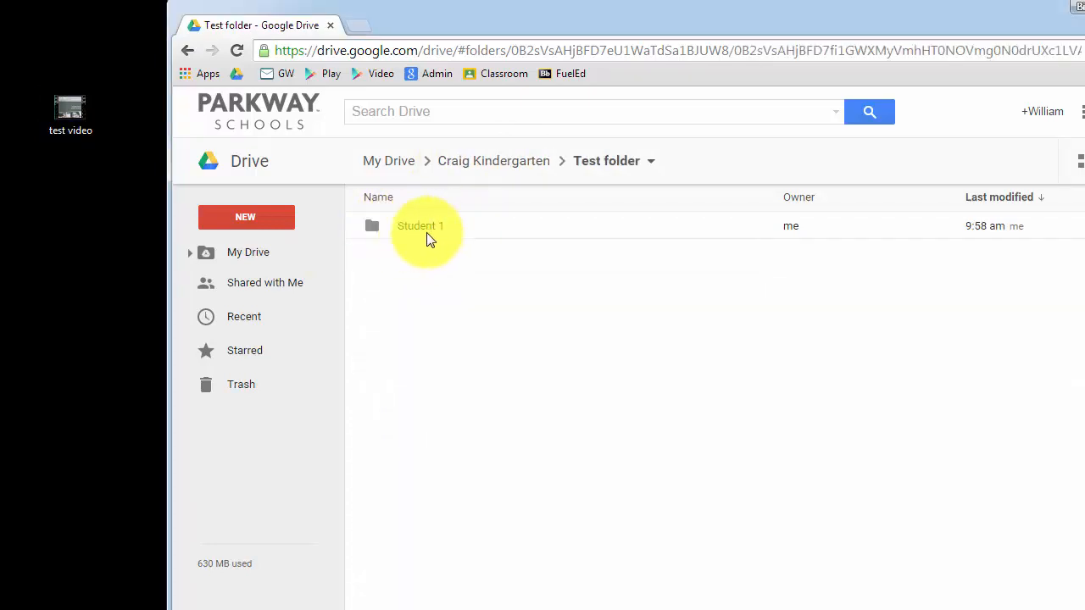
mouse_move(100, 144)
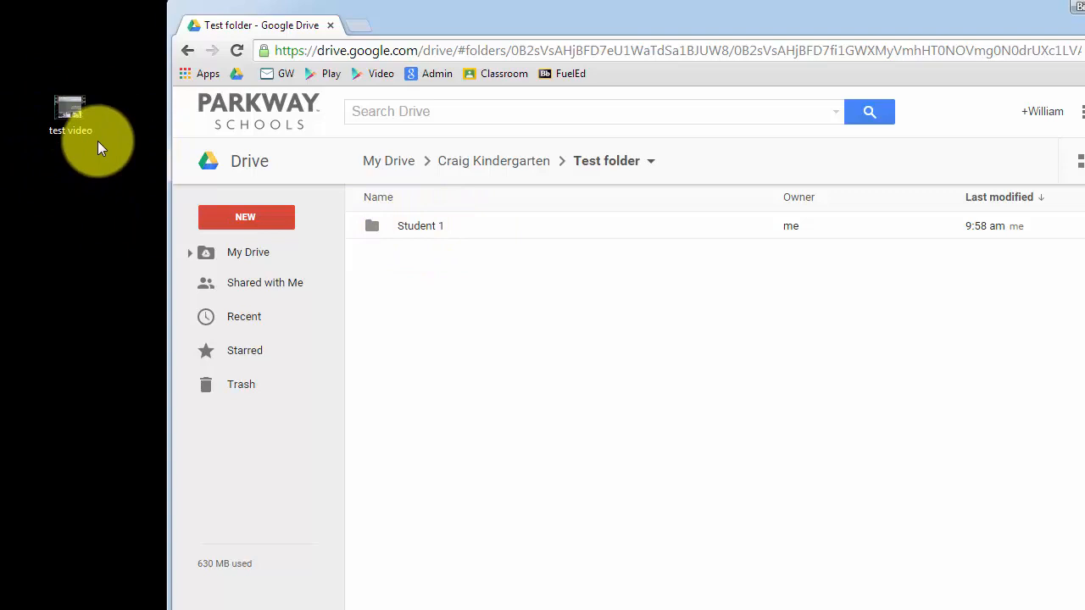
double_click(421, 225)
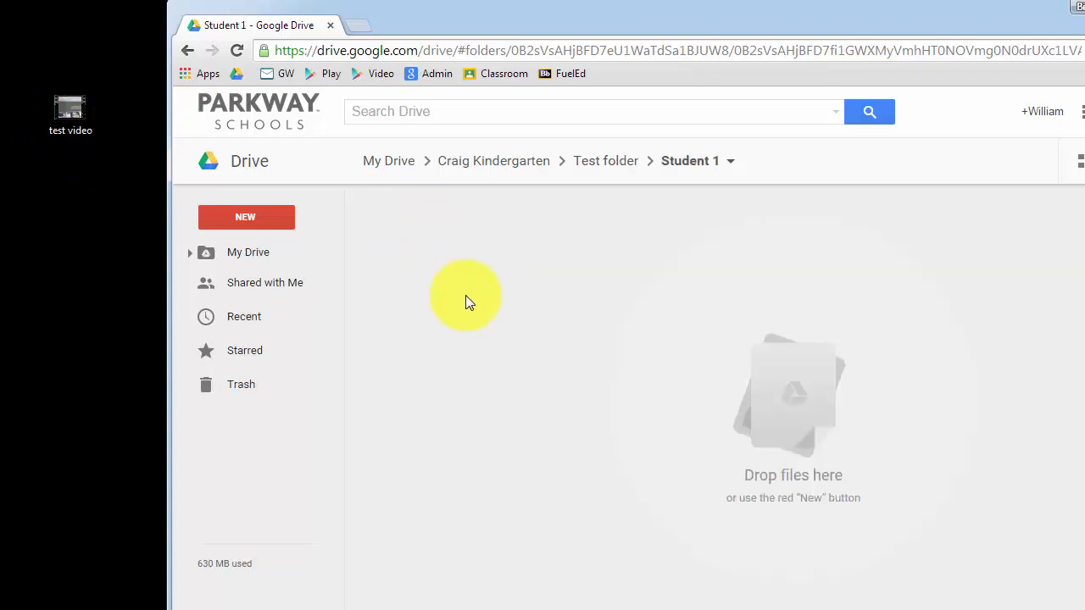
mouse_move(480, 307)
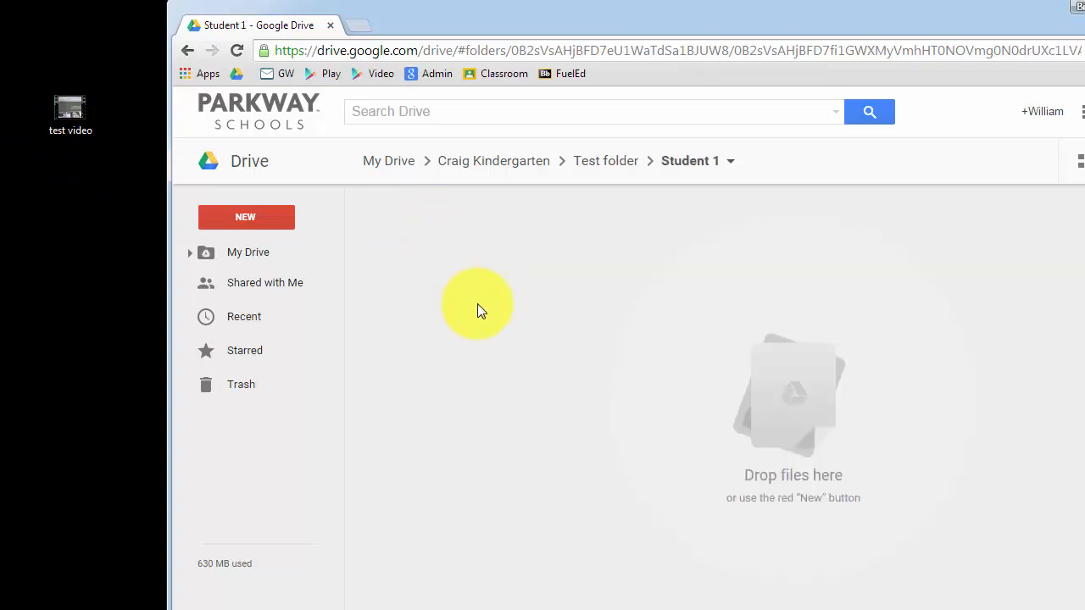
mouse_move(98, 144)
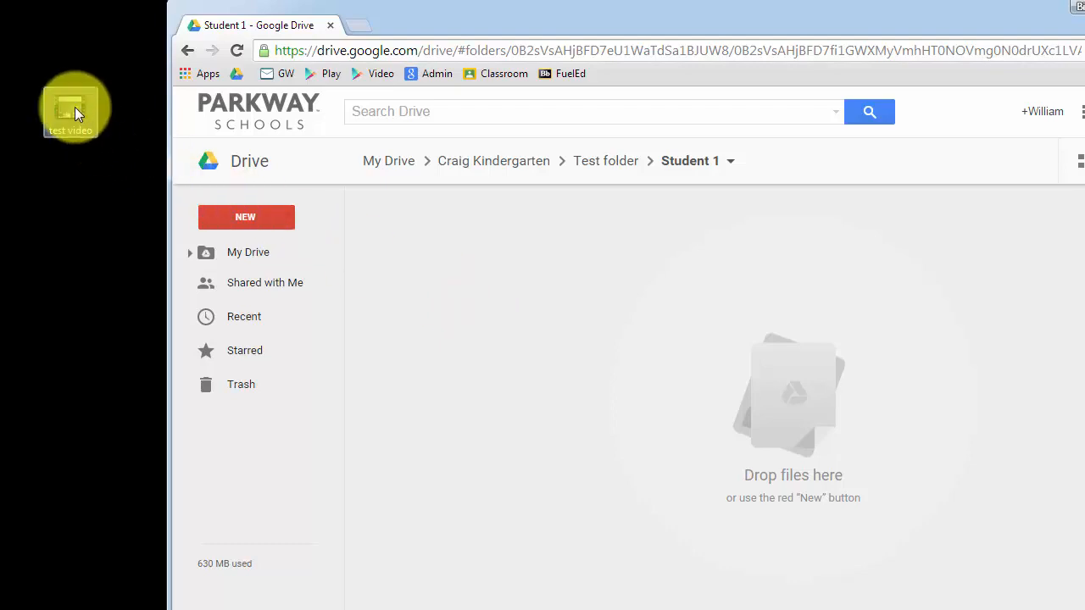
- Drag test video.wmv from the desktop into the Student 1 Drive folder to upload it
left_click_drag(70, 106, 822, 432)
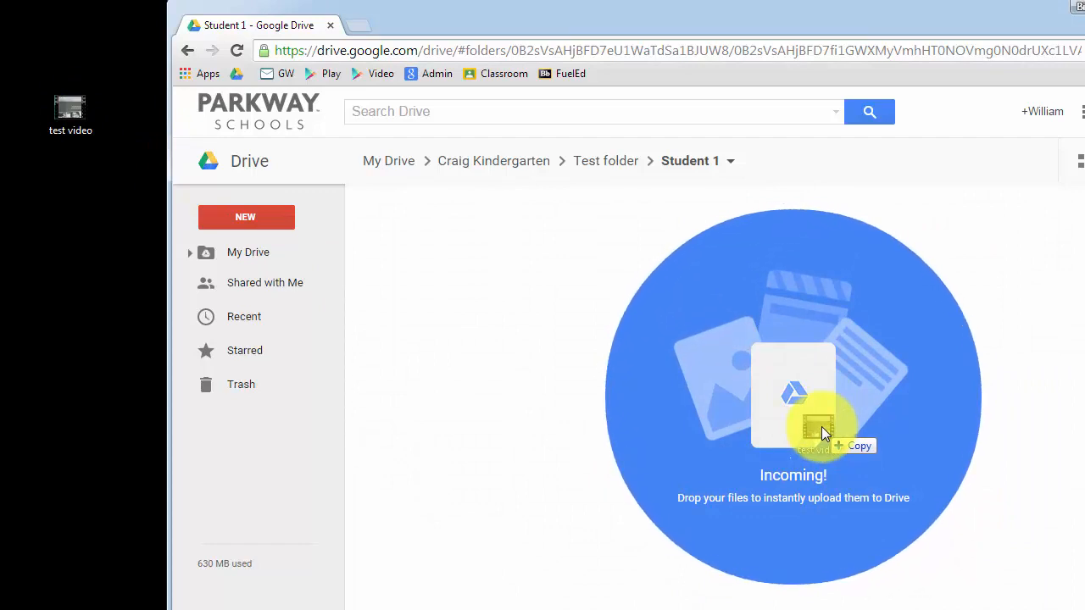
left_click_drag(70, 110, 818, 427)
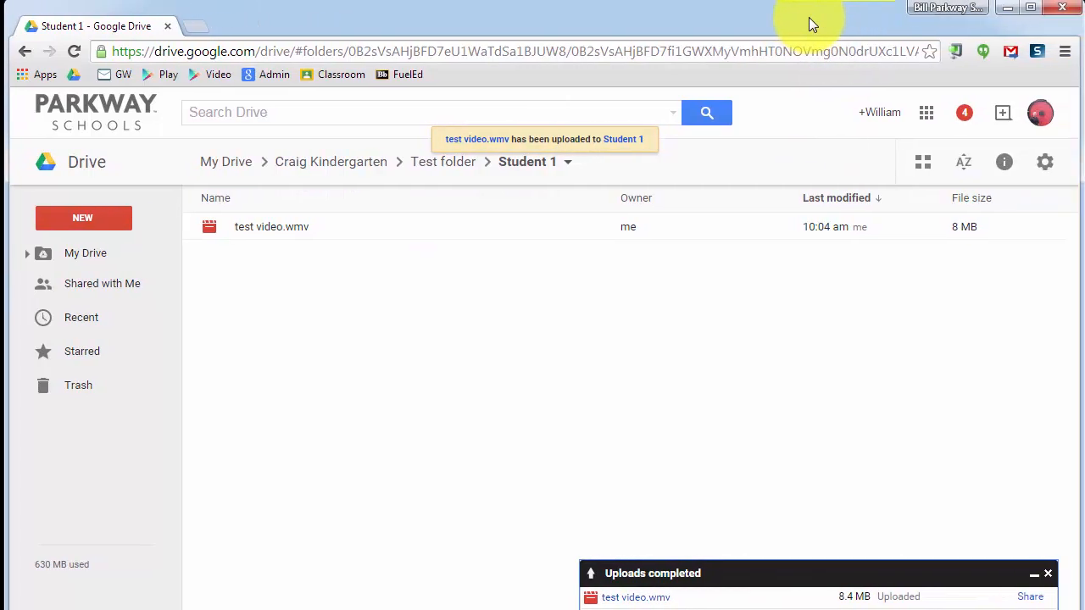
mouse_move(281, 227)
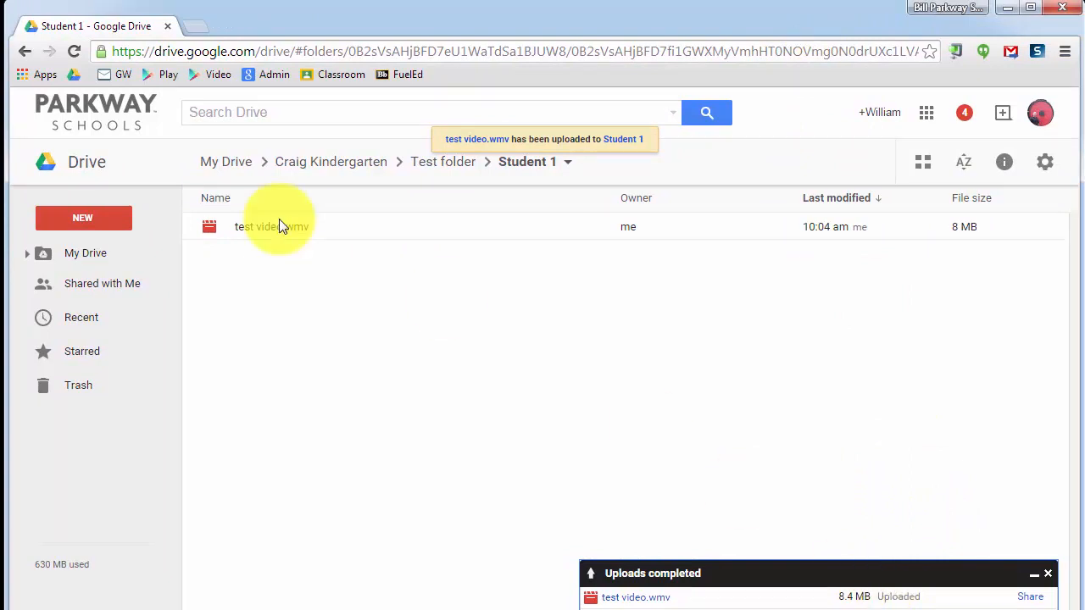
mouse_move(284, 237)
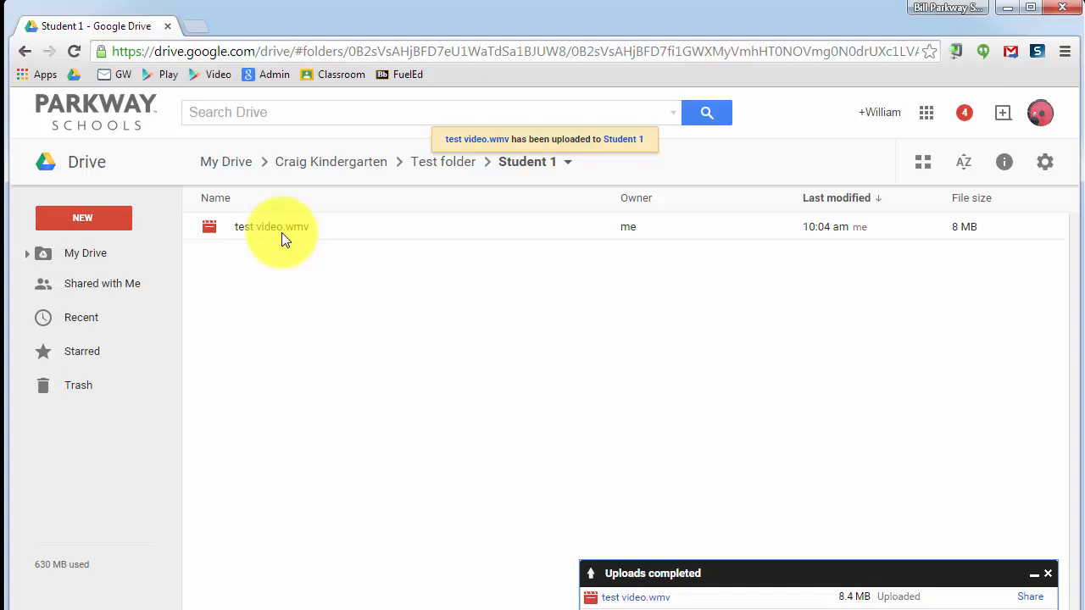
mouse_move(781, 184)
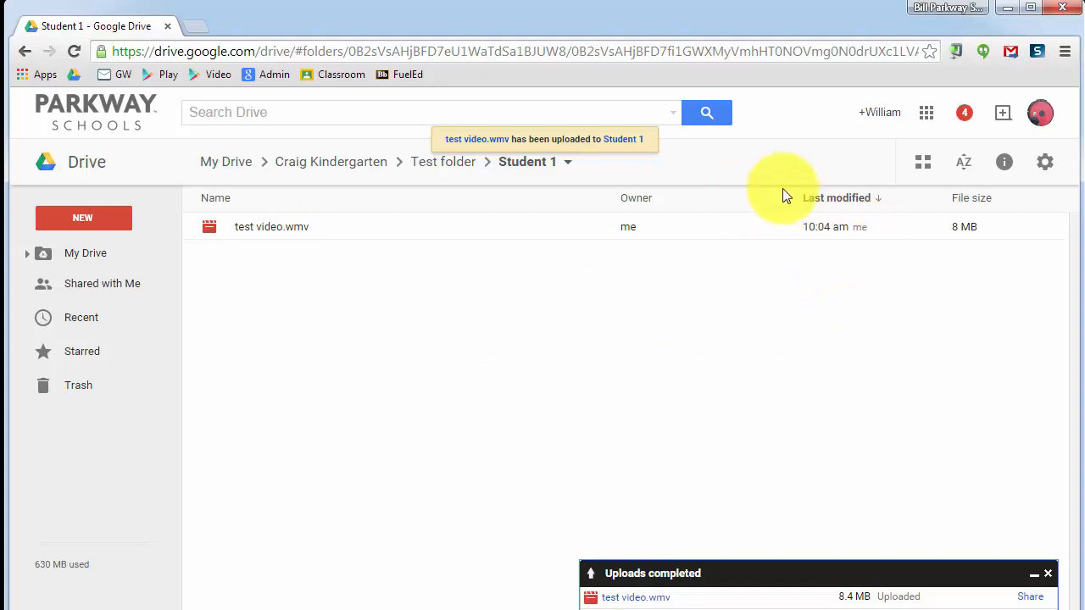
mouse_move(847, 228)
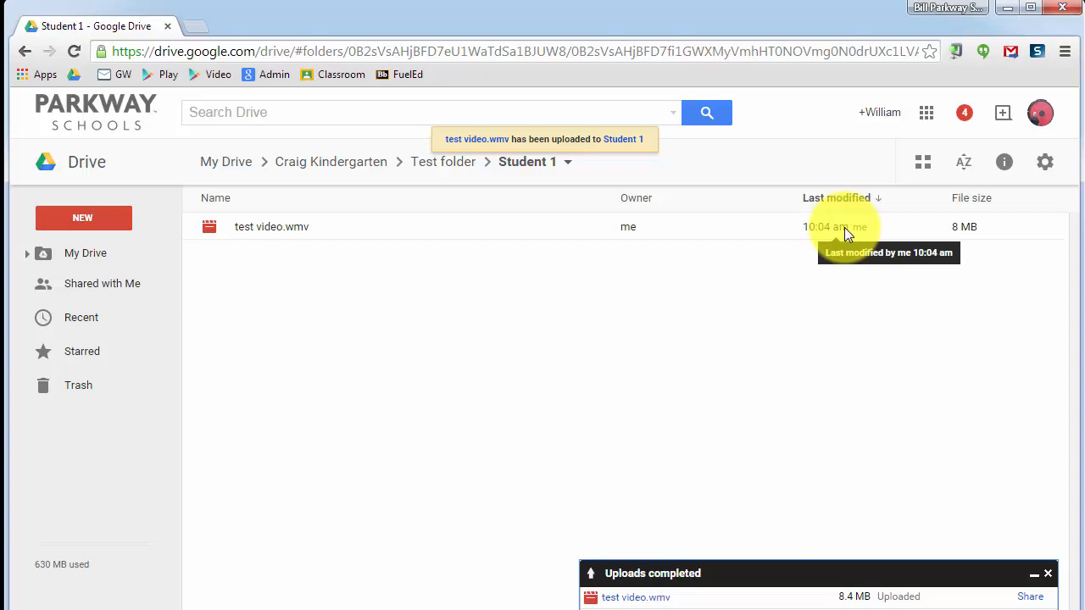
mouse_move(269, 228)
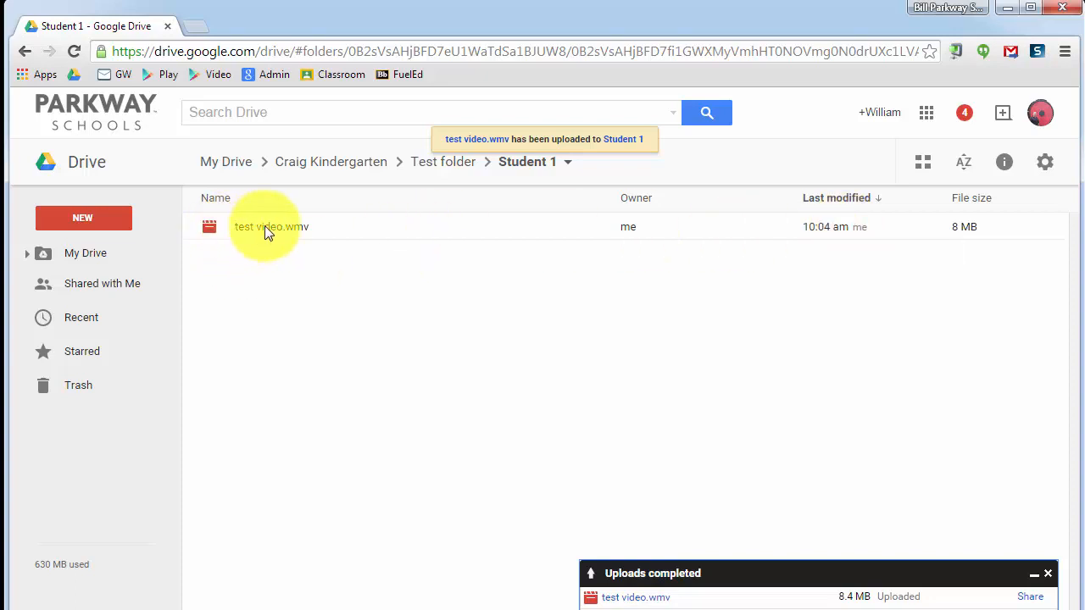